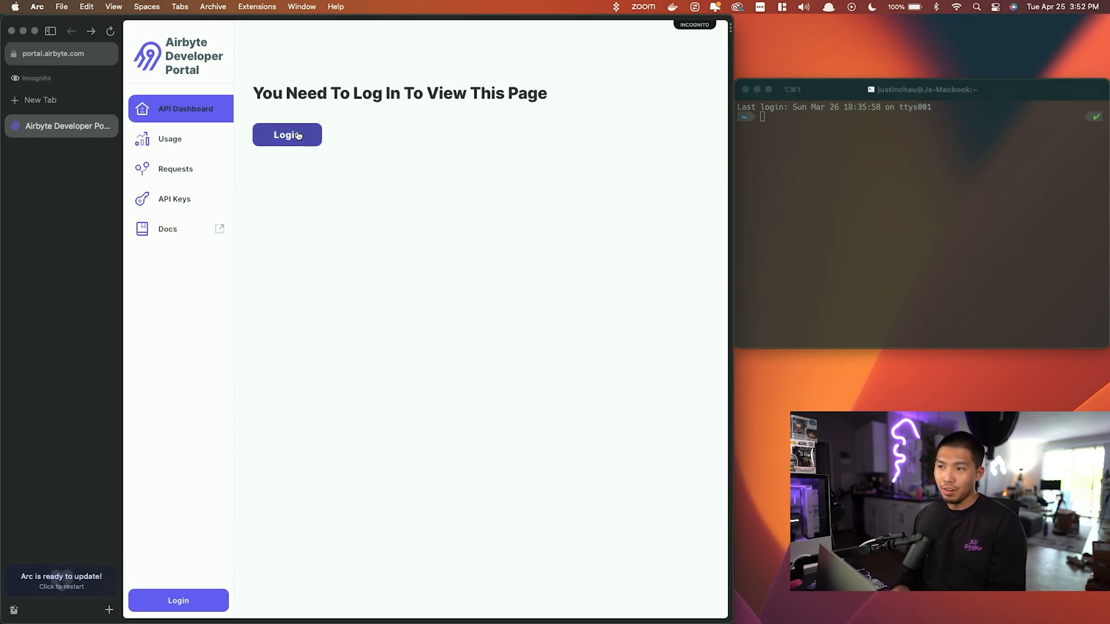
# - Sign in to the Airbyte Developer Portal to reach the API Dashboard
pyautogui.click(287, 135)
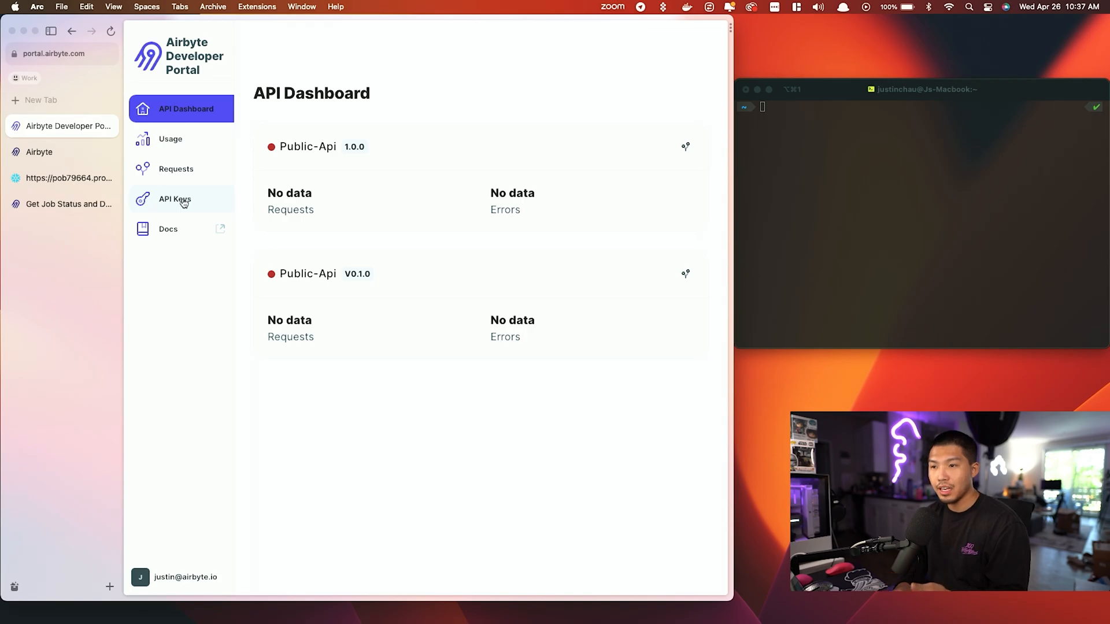
# - Generate a new API key named 'demo 1' and reveal its one-time token
pyautogui.click(173, 199)
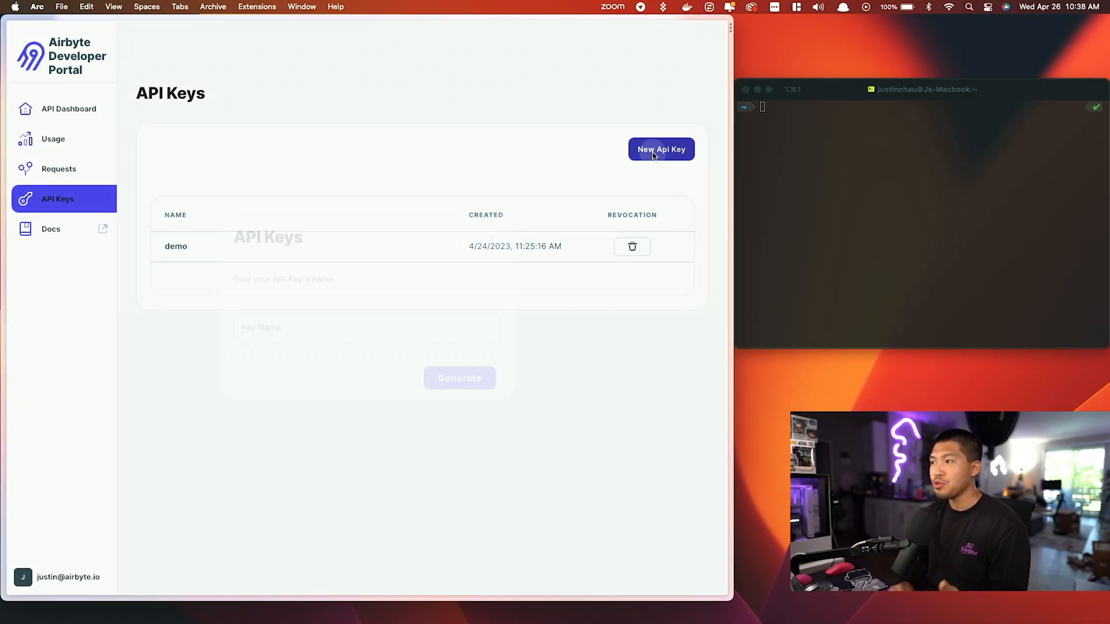
pyautogui.click(366, 328)
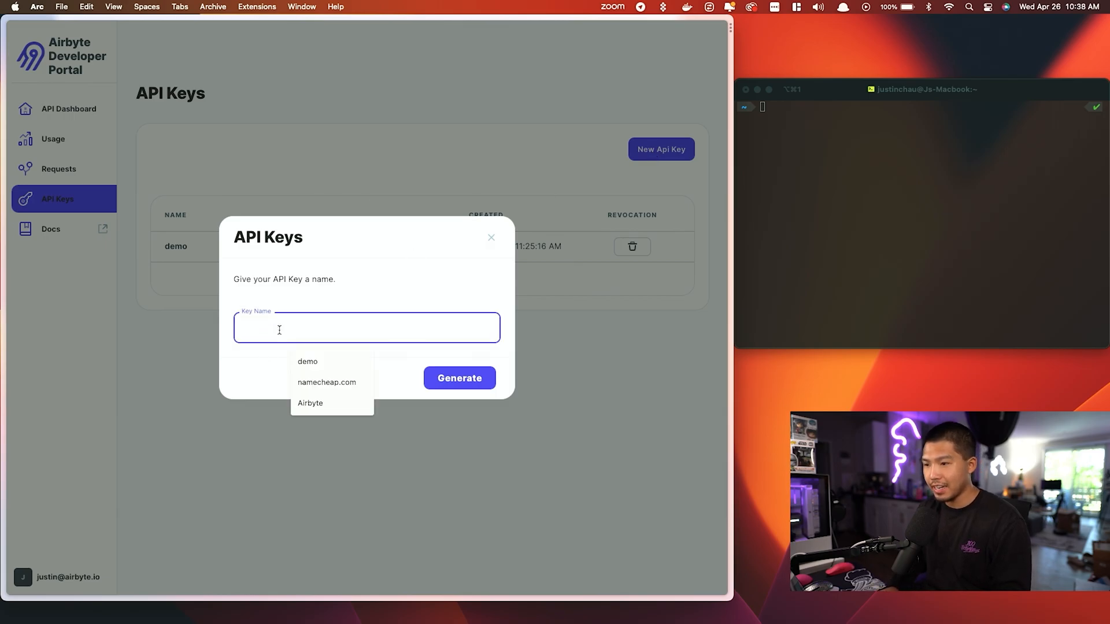
pyautogui.write('de')
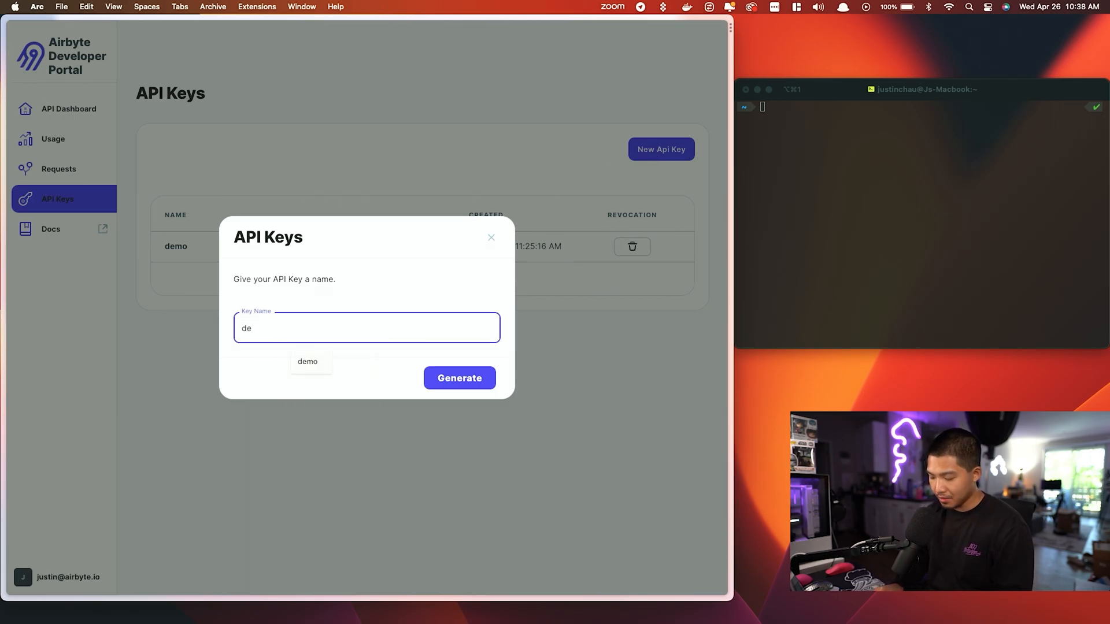
pyautogui.click(460, 378)
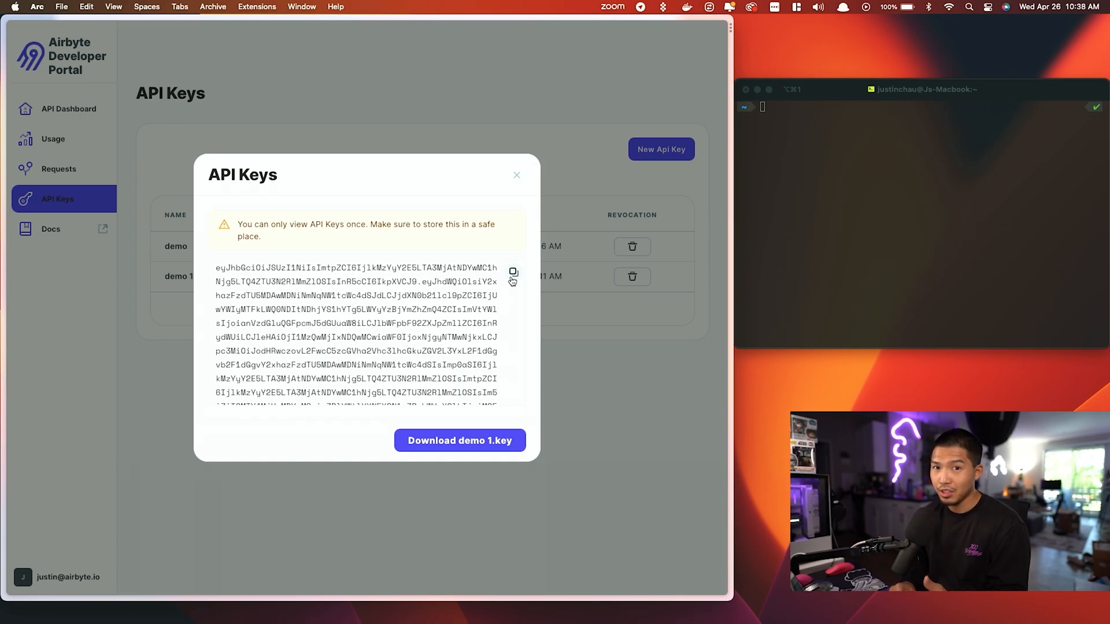
pyautogui.moveTo(506, 219)
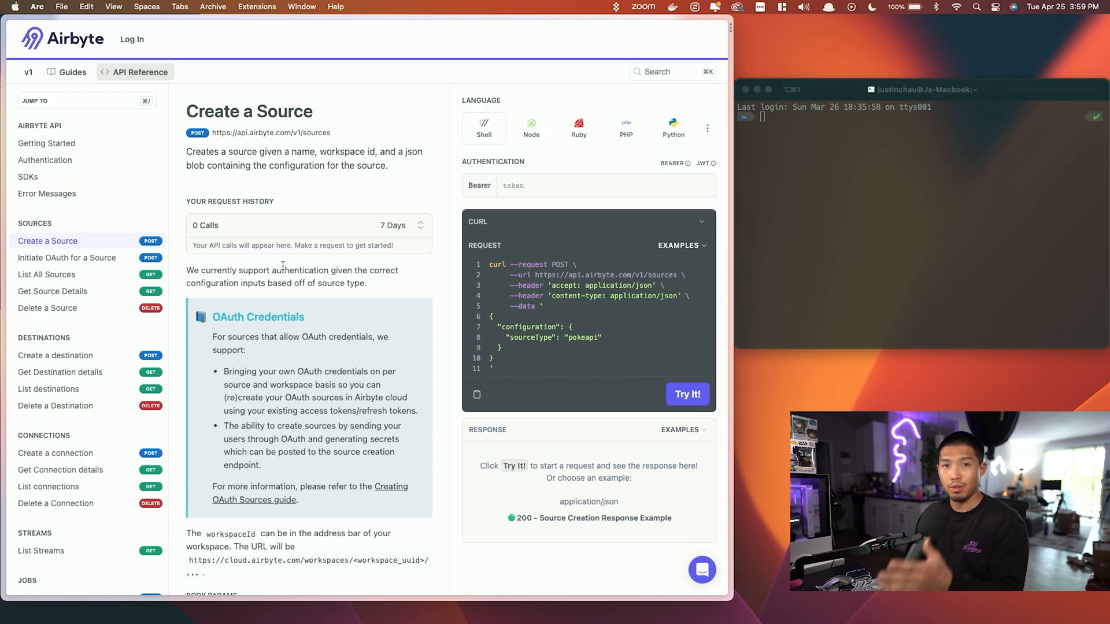
# - Paste the workspace id into the workspaceId body param of the Create a Source request
pyautogui.scroll(-3)
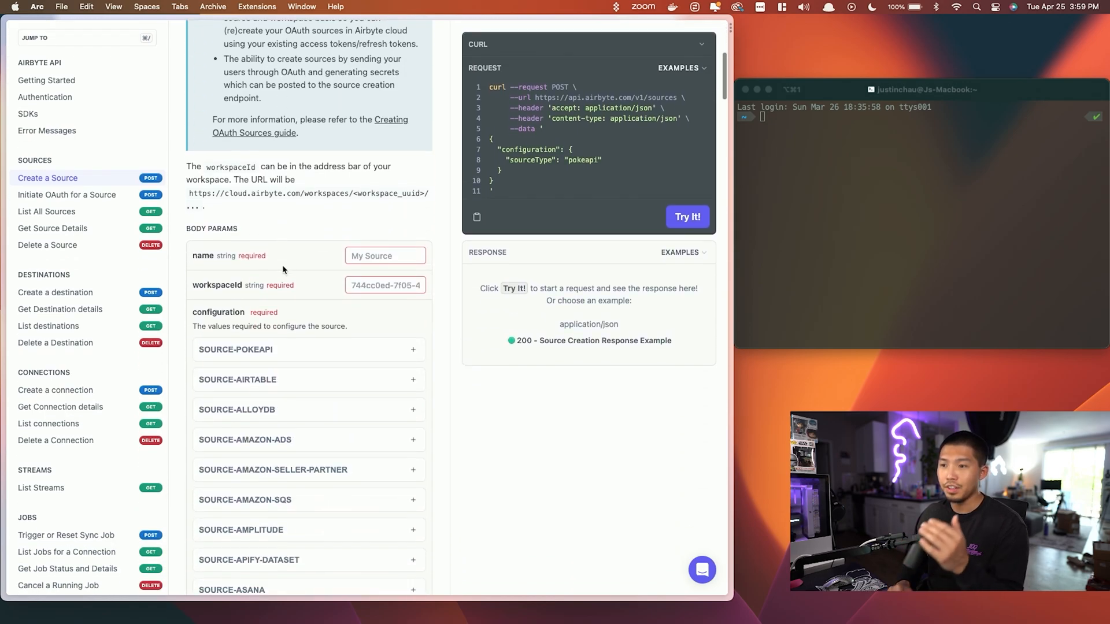
pyautogui.scroll(-3)
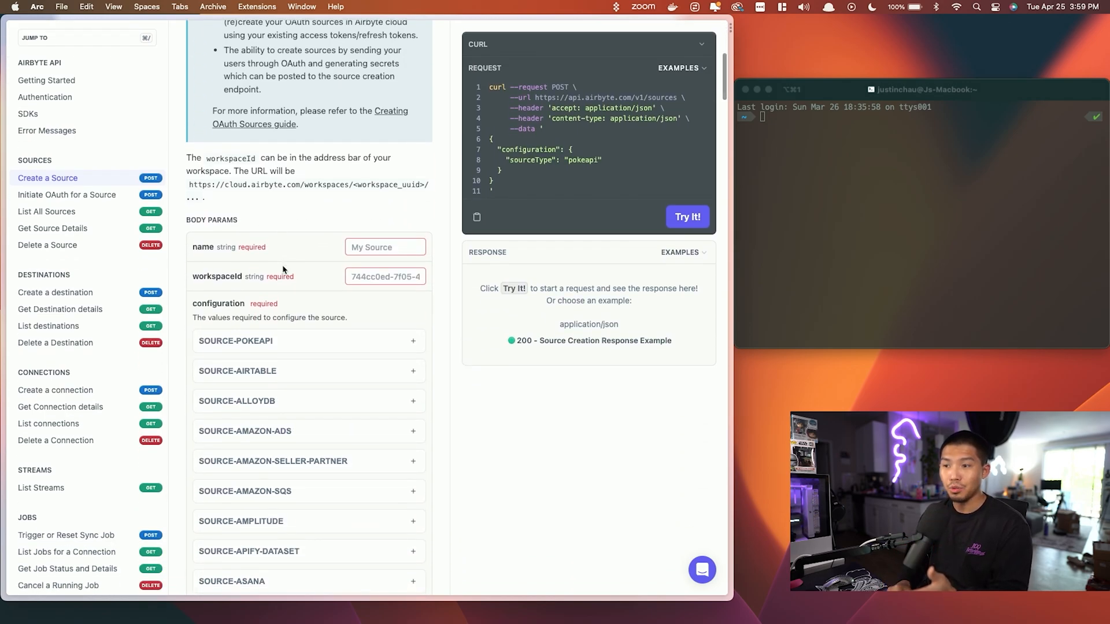
pyautogui.scroll(-3)
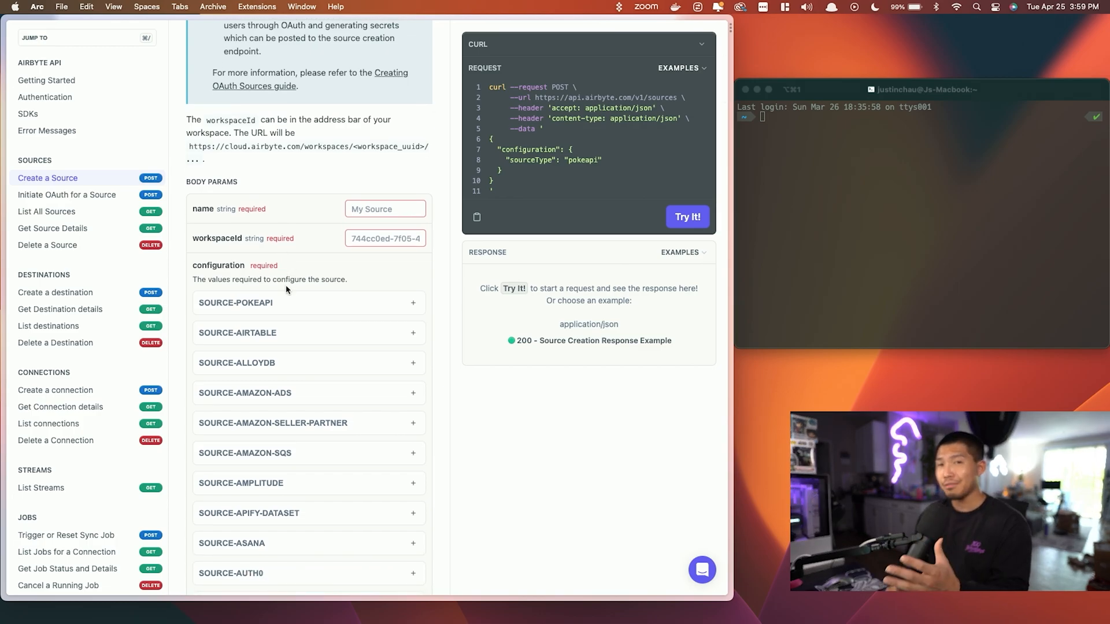
pyautogui.scroll(-3)
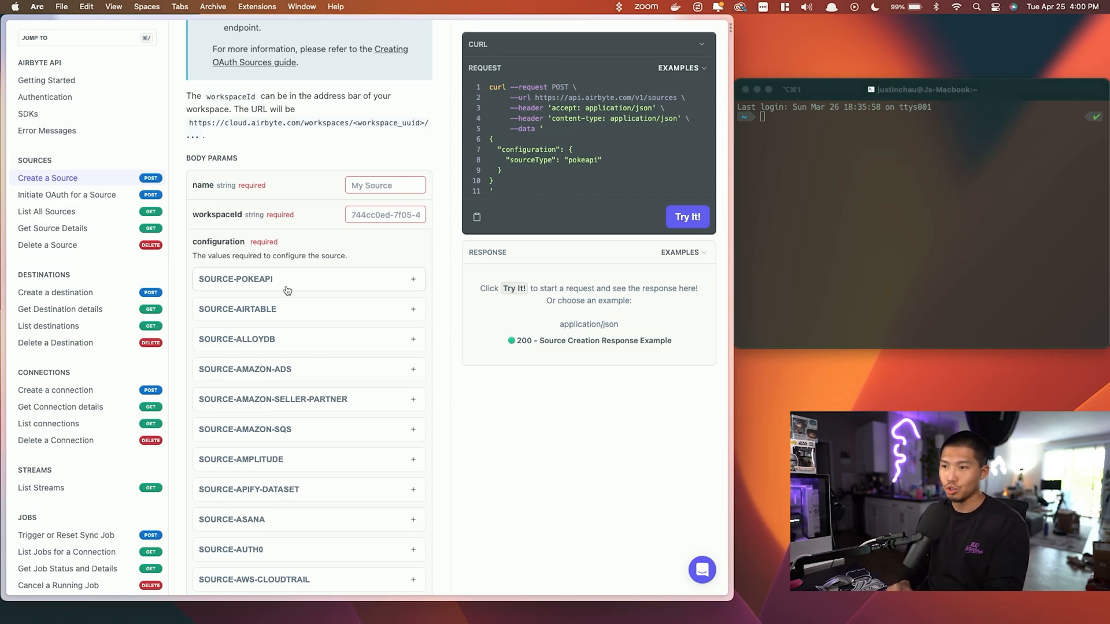
pyautogui.scroll(-3)
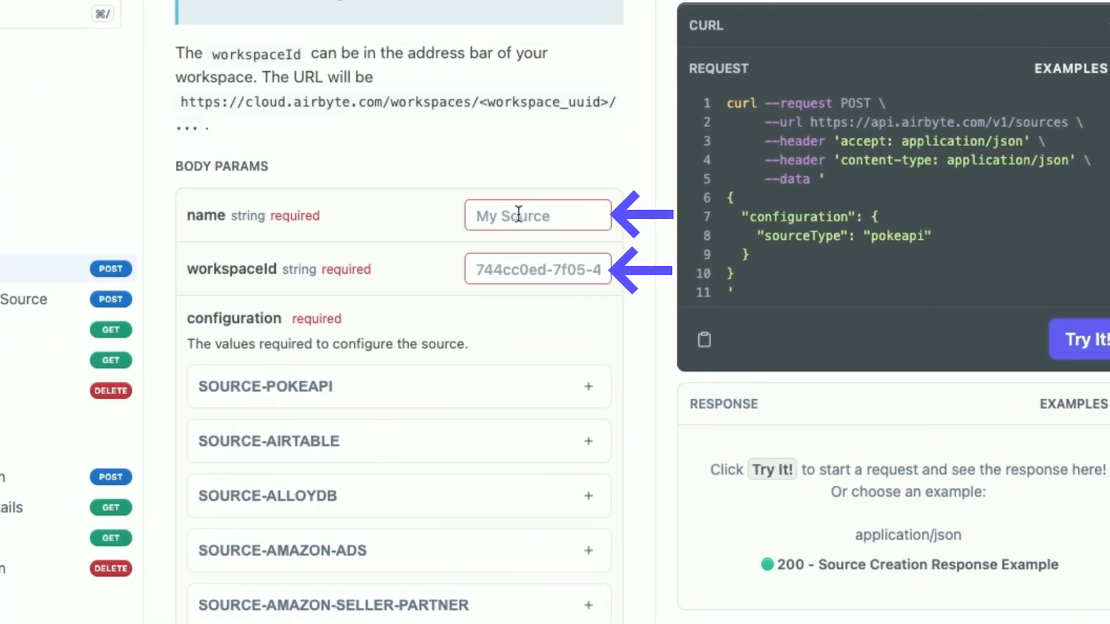
pyautogui.click(537, 269)
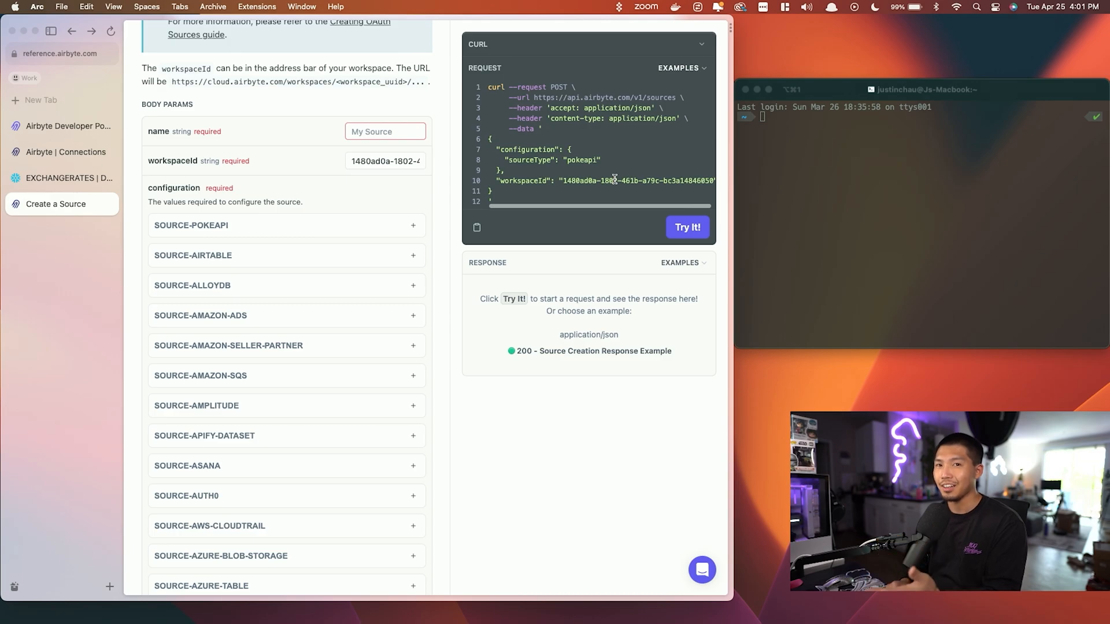
# - Name the source 'Exchange Rates' and expand the SOURCE-EXCHANGE-RATES configuration
pyautogui.write('E')
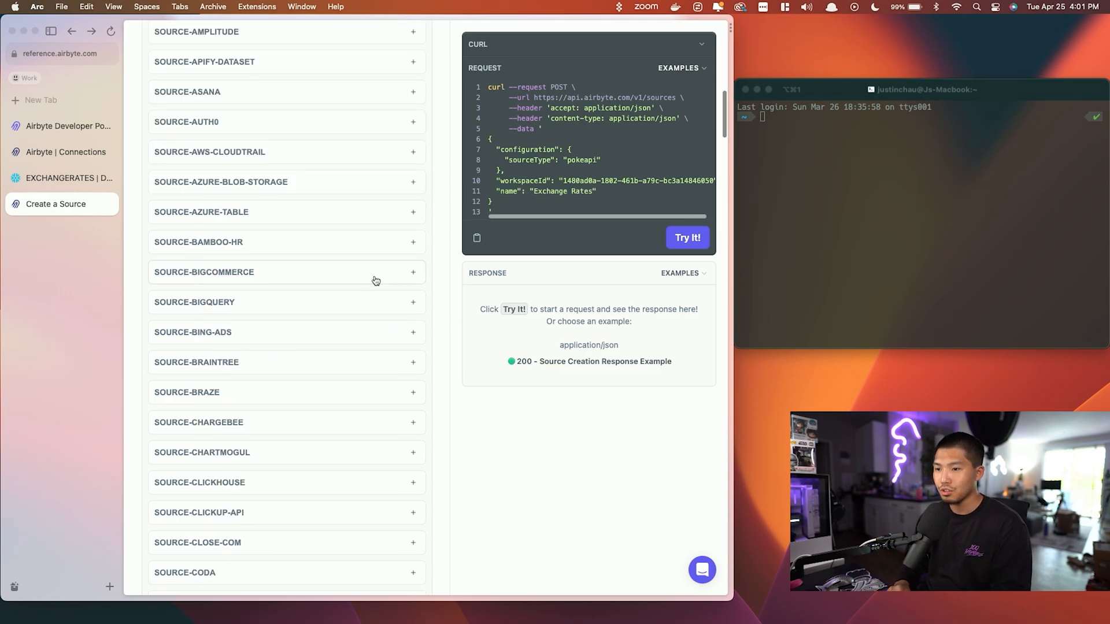
pyautogui.scroll(-3)
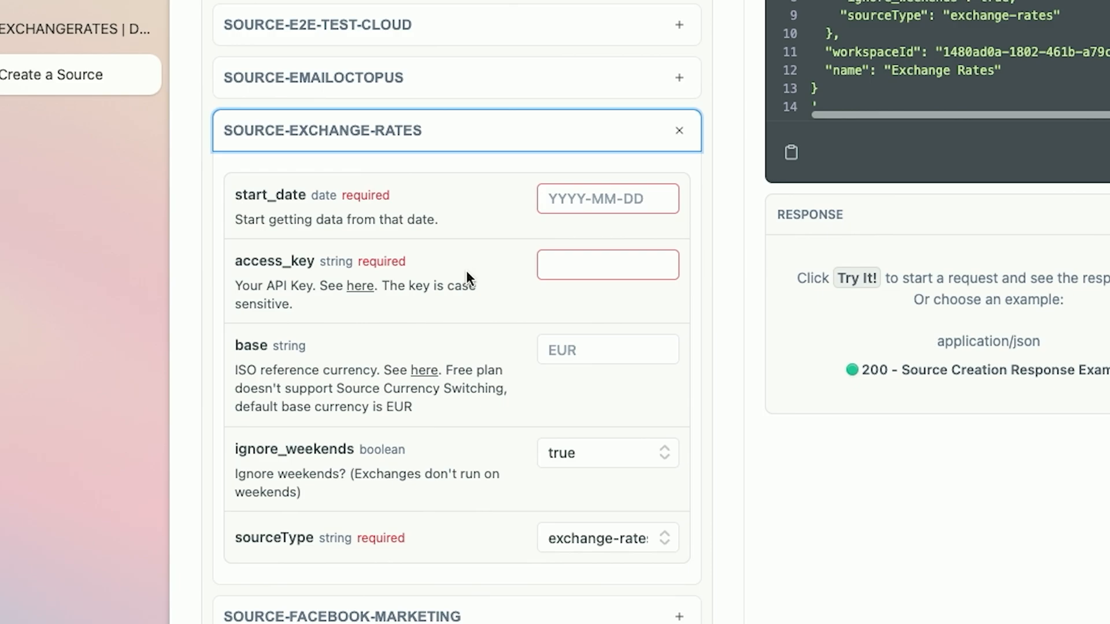
pyautogui.moveTo(399, 241)
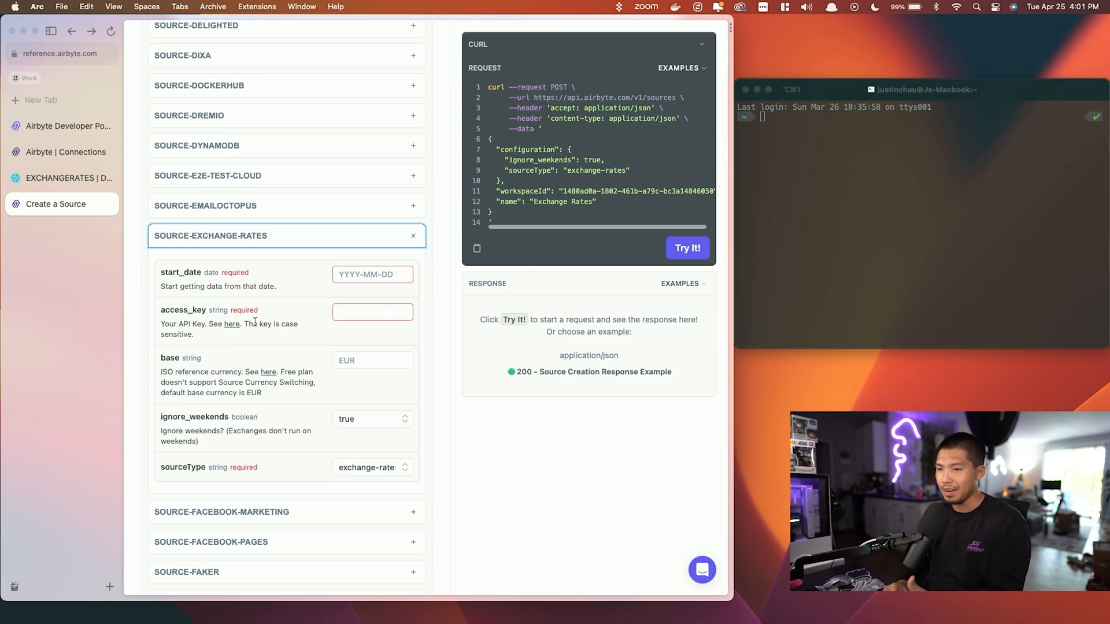
# - Set start date 2023-04-25, the access key and base currency USD, then try the request
pyautogui.click(372, 275)
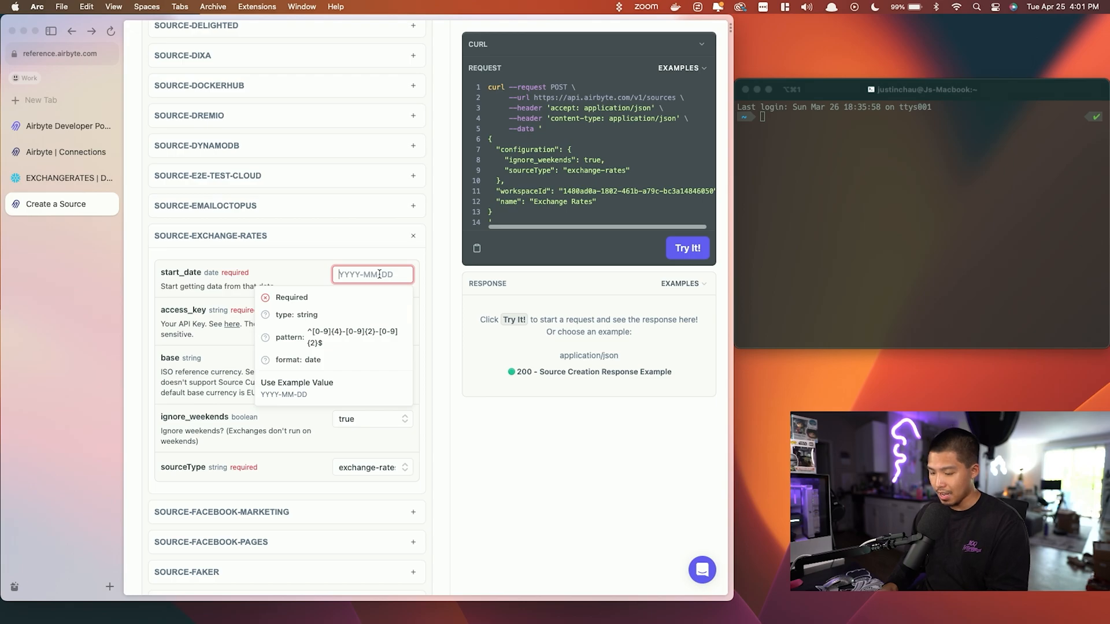
pyautogui.write('2023')
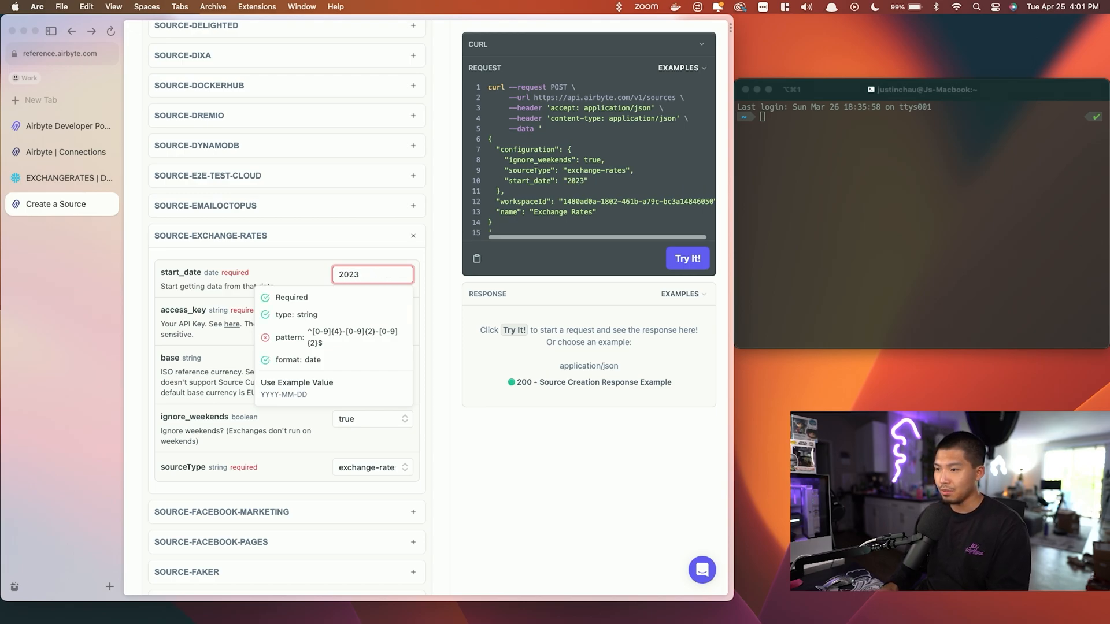
pyautogui.write('-04-')
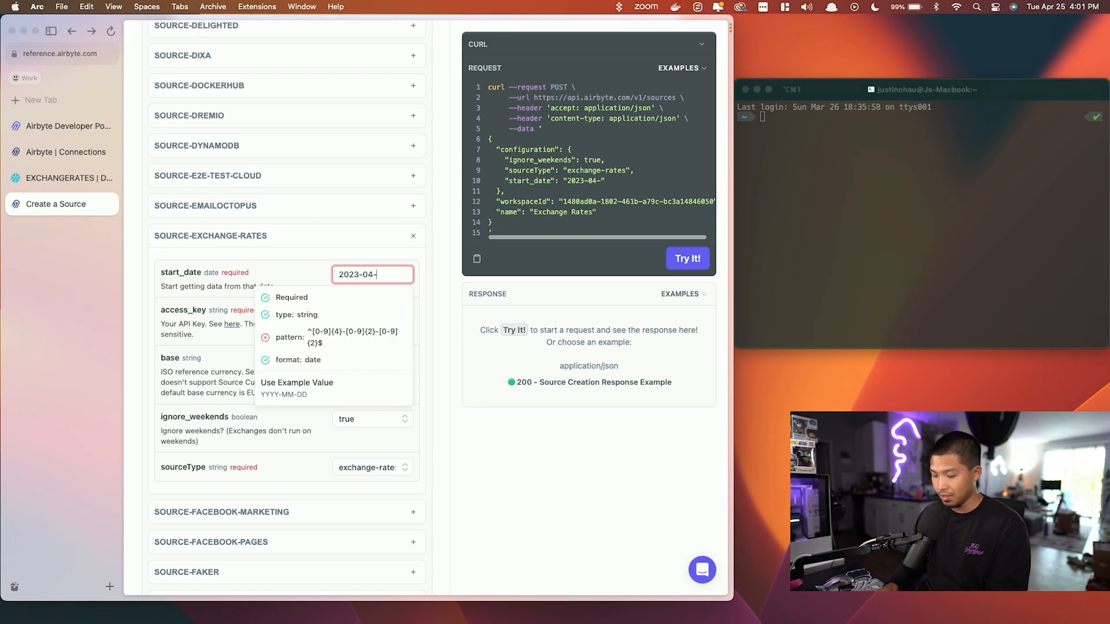
pyautogui.click(373, 312)
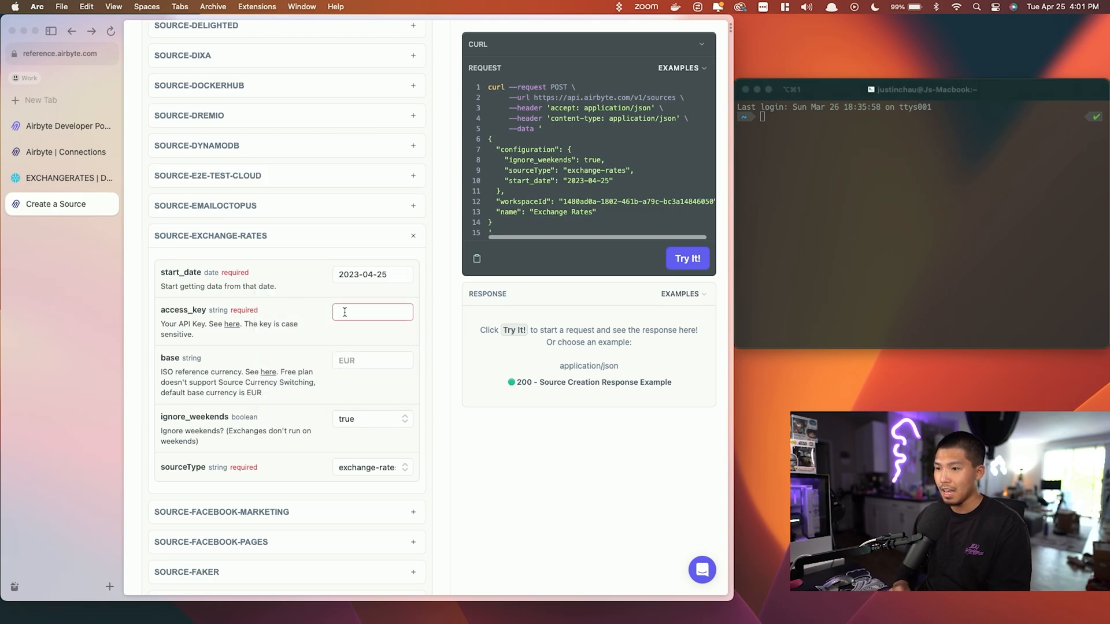
pyautogui.click(373, 313)
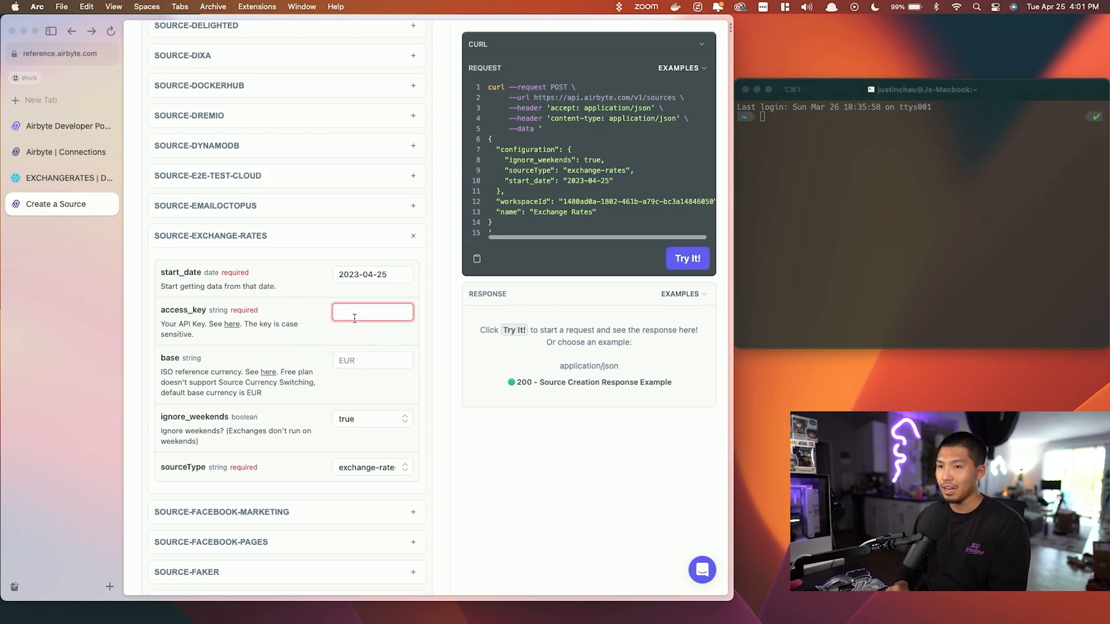
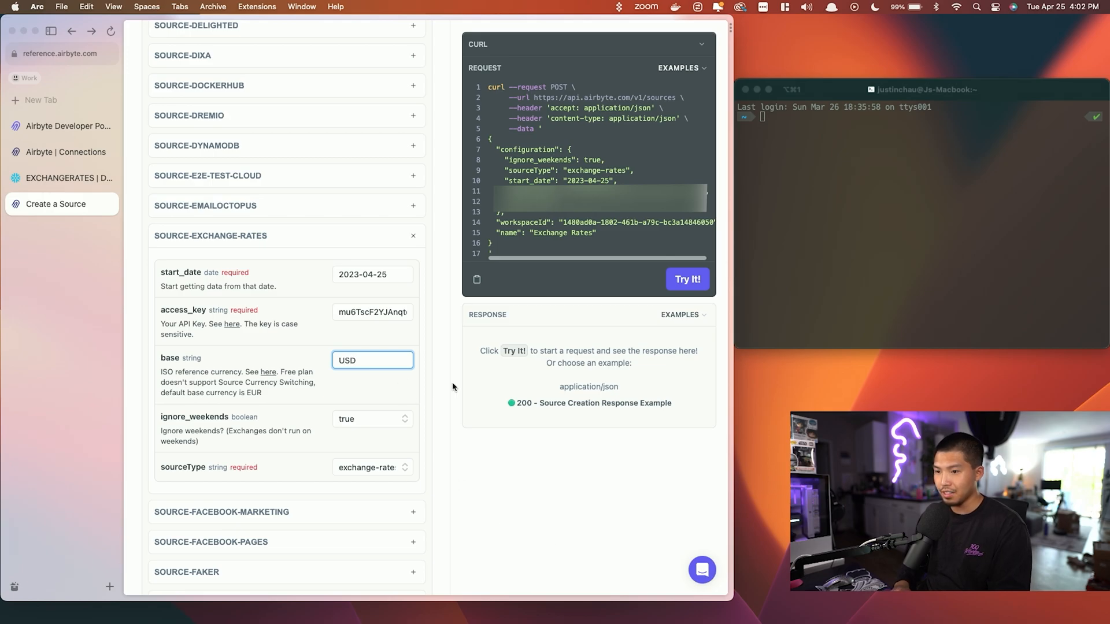
pyautogui.moveTo(435, 478)
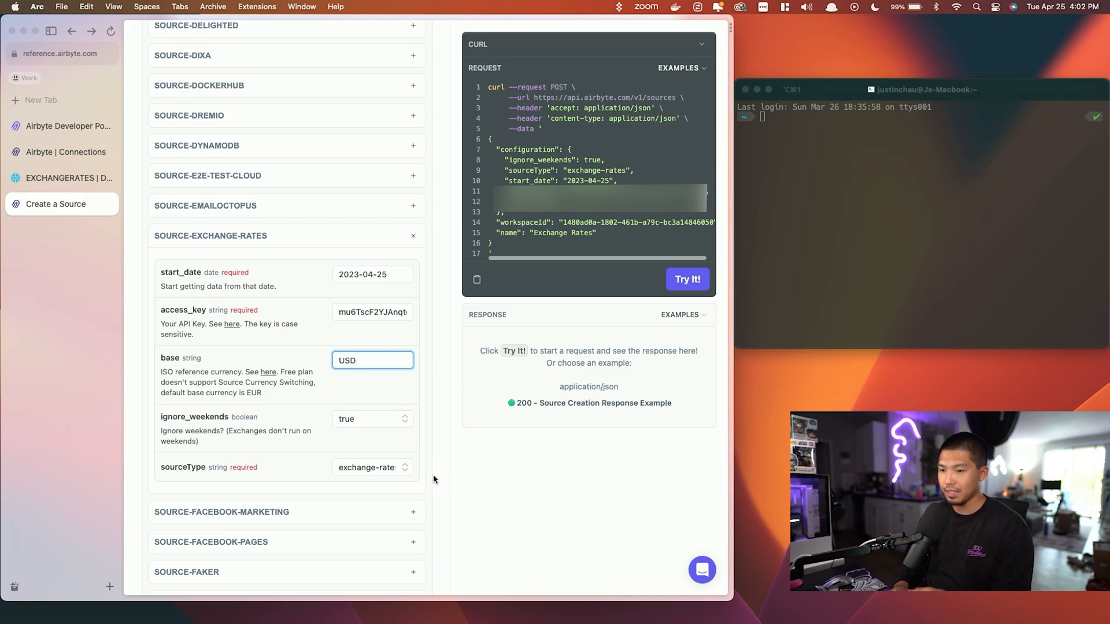
pyautogui.click(370, 467)
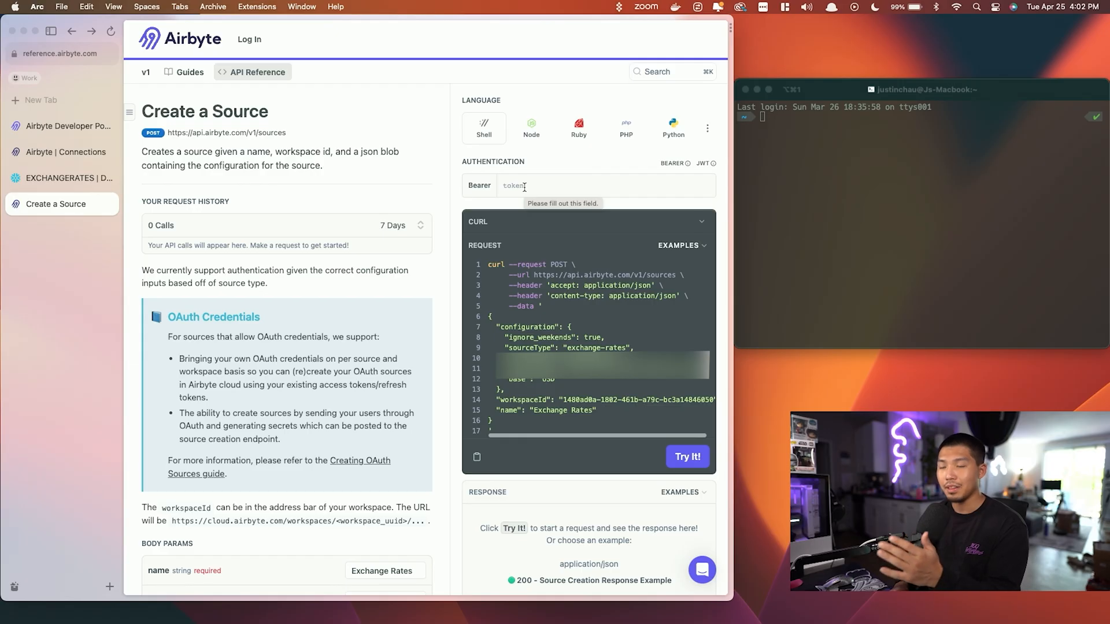
# - Authorize with the Bearer token and run the source-creation cURL in the terminal, returning a sourceId
pyautogui.click(538, 185)
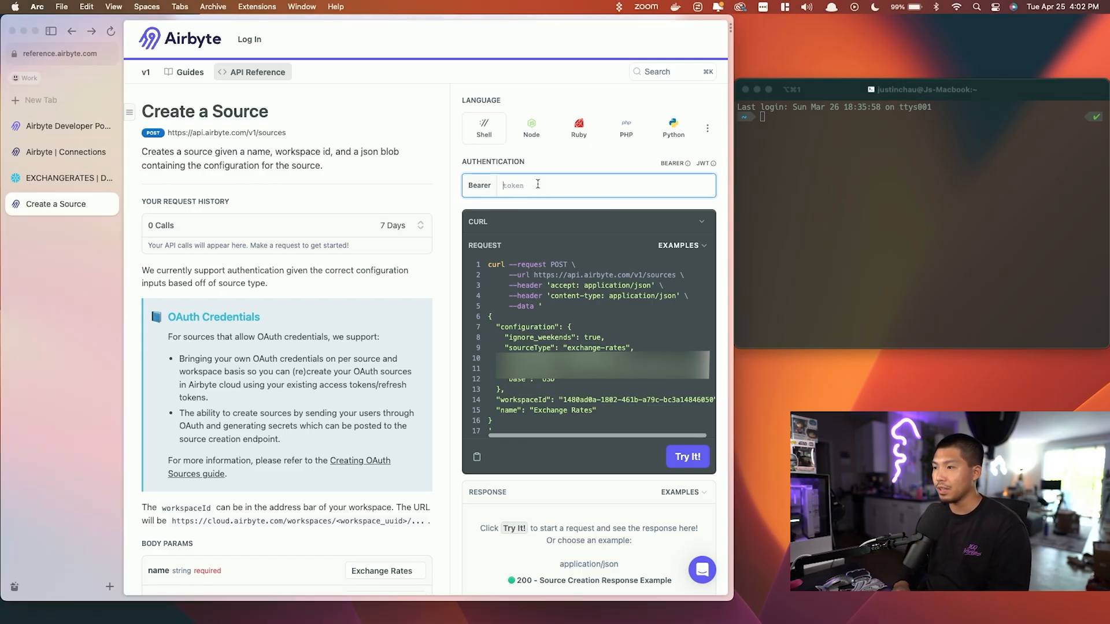
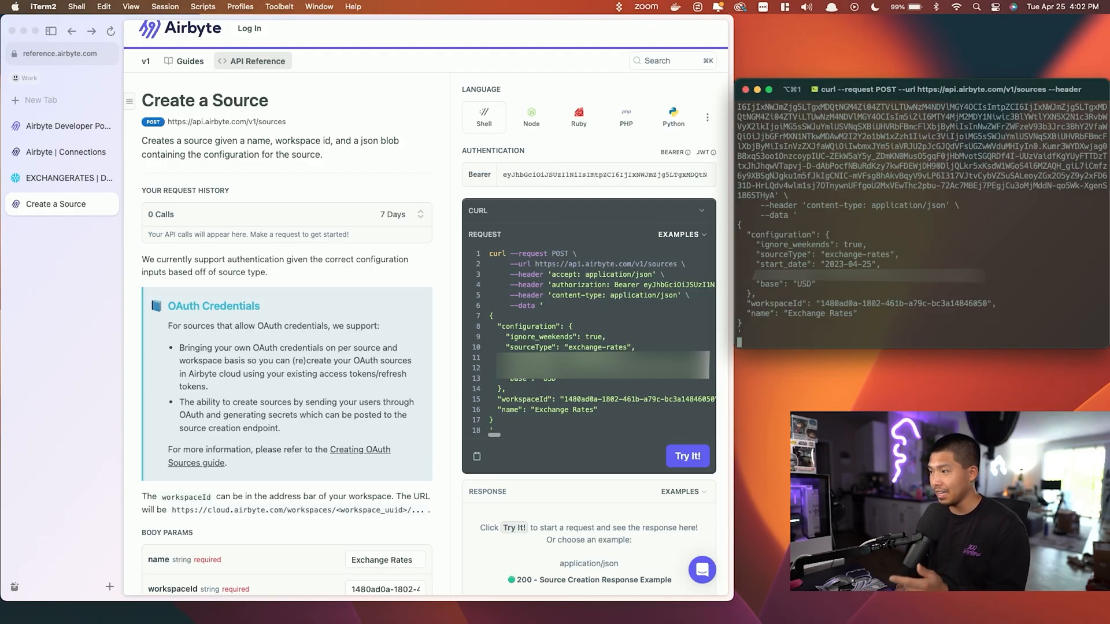
pyautogui.press('Return')
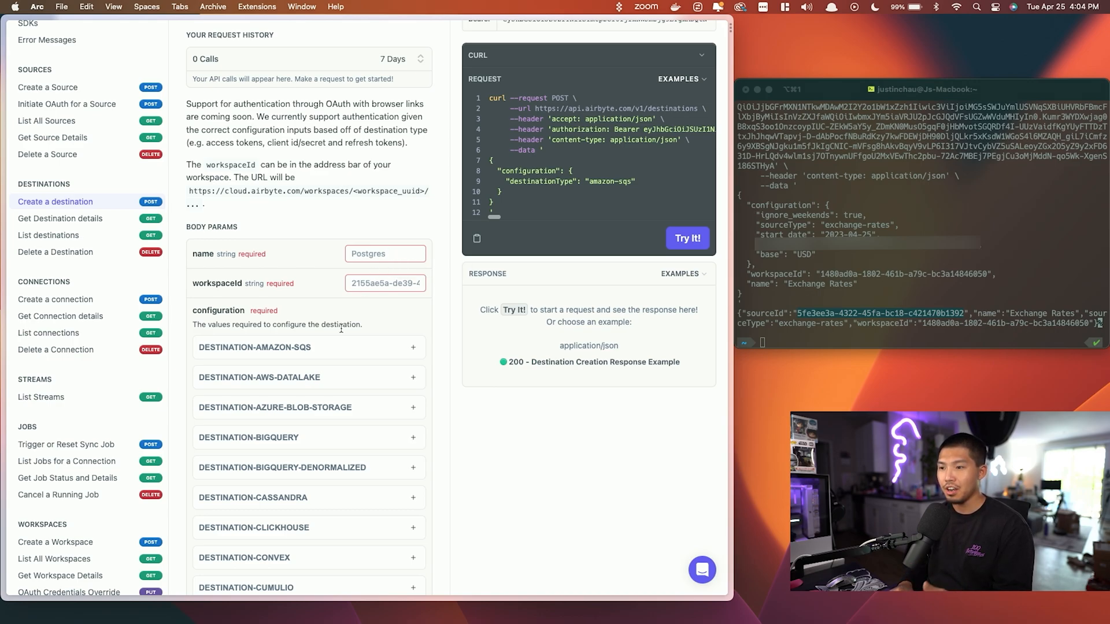
# - Create the snowflake_demo DESTINATION-SNOWFLAKE via cURL, then move to Create a connection
pyautogui.scroll(-3)
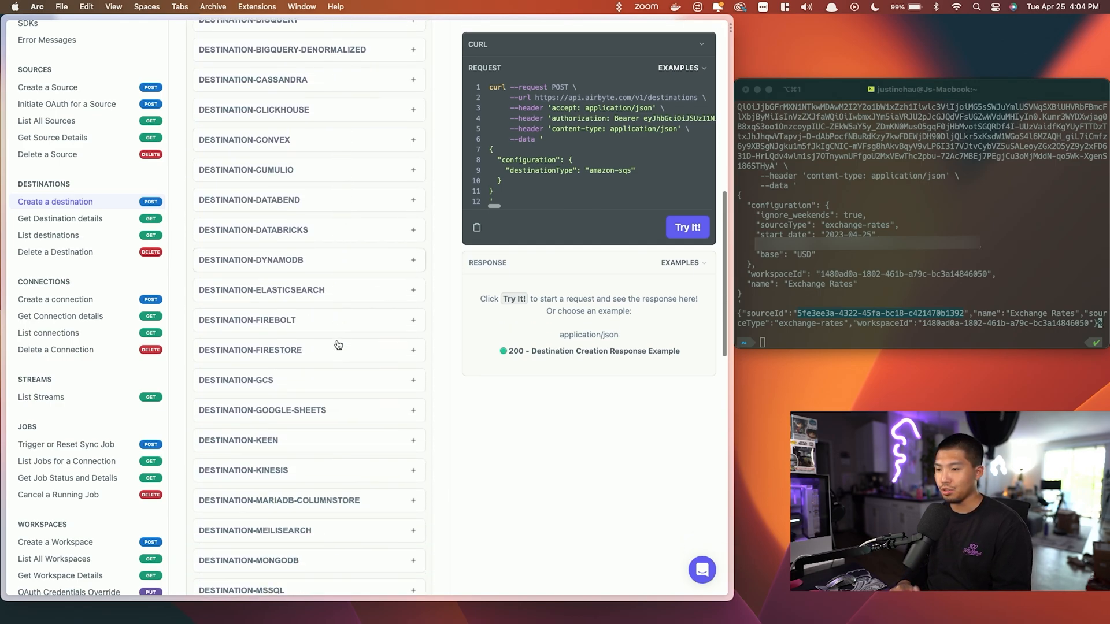
pyautogui.scroll(-3)
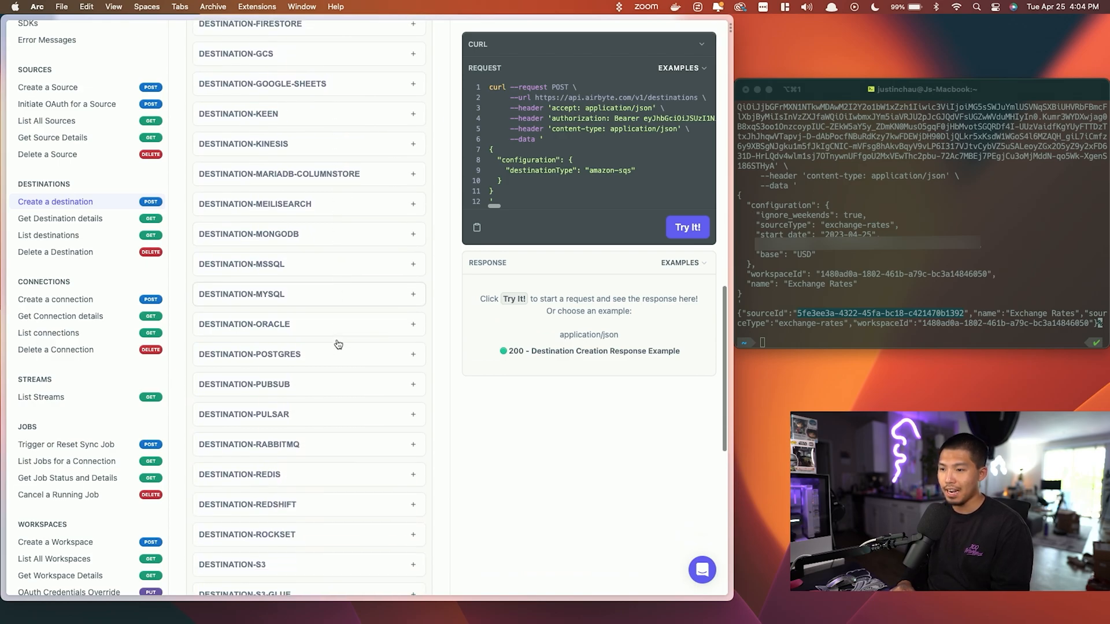
pyautogui.scroll(-3)
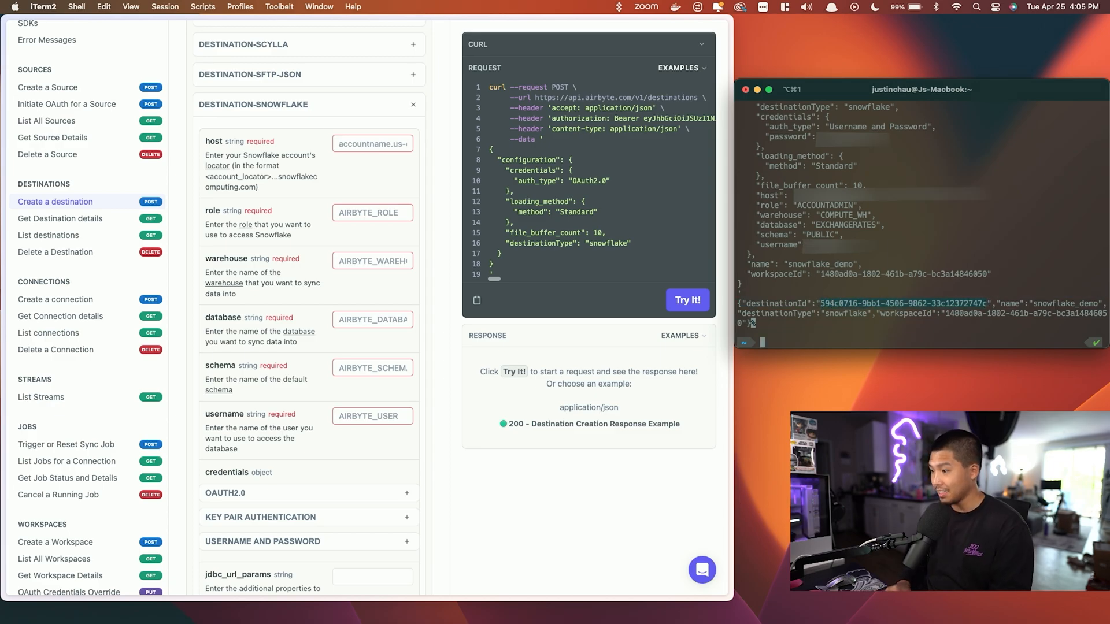
pyautogui.click(55, 300)
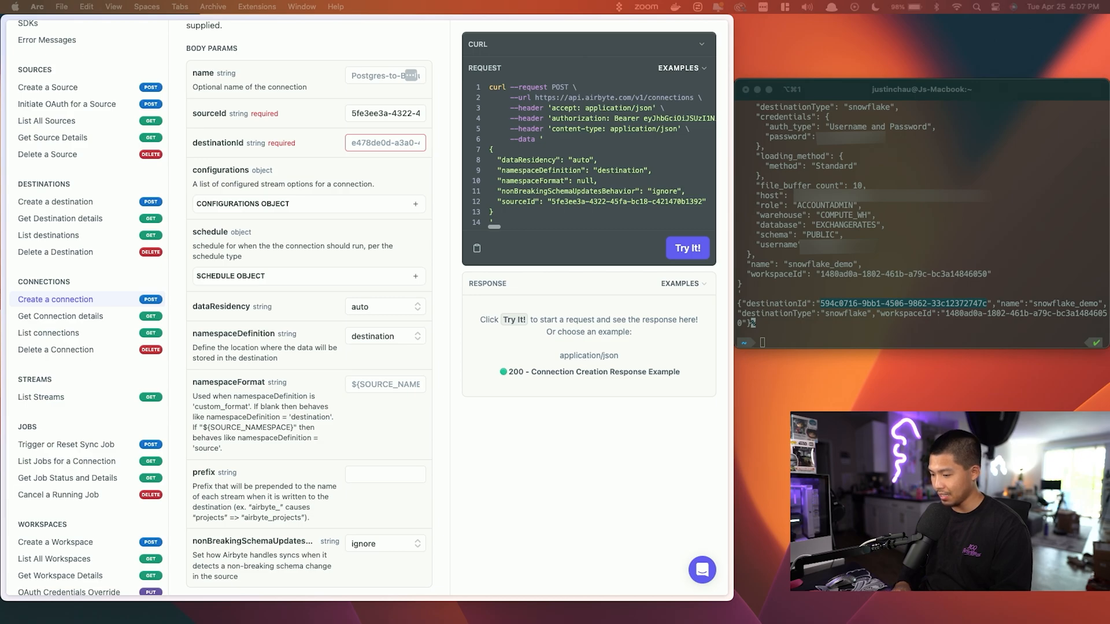
# - Run the connection cURL linking the sourceId and destinationId, returning a connectionId
pyautogui.scroll(-3)
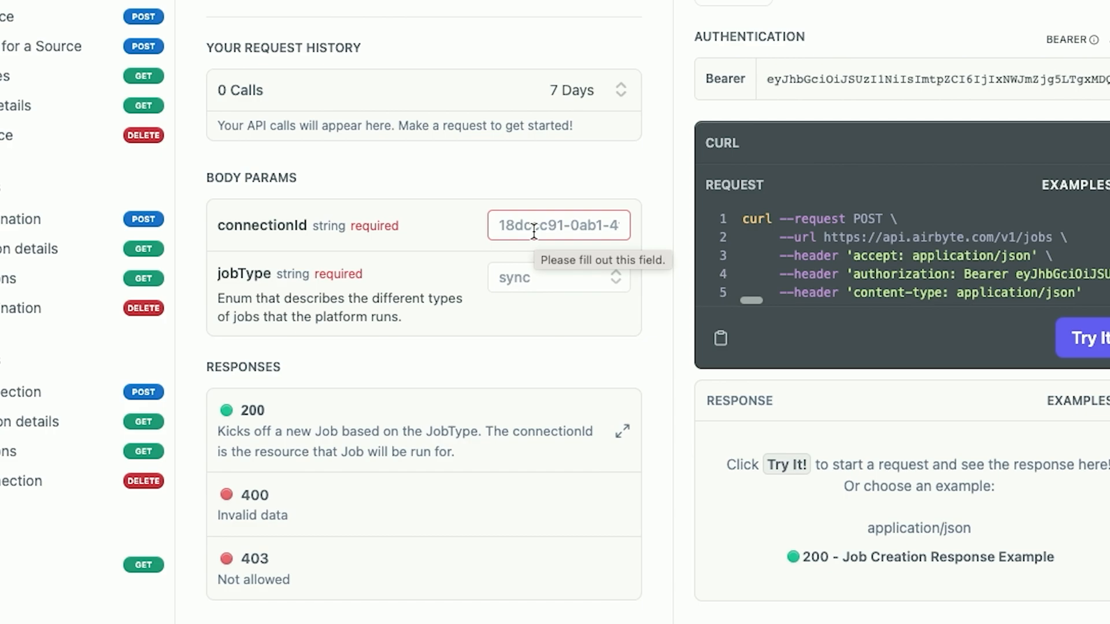
# - Trigger a sync job for connection 2debfe70-…-e8e4f3041f3f with jobType sync and copy the returned jobId
pyautogui.write('2debfe70-f397-421a-9cb3-e8e4f3041f3f')
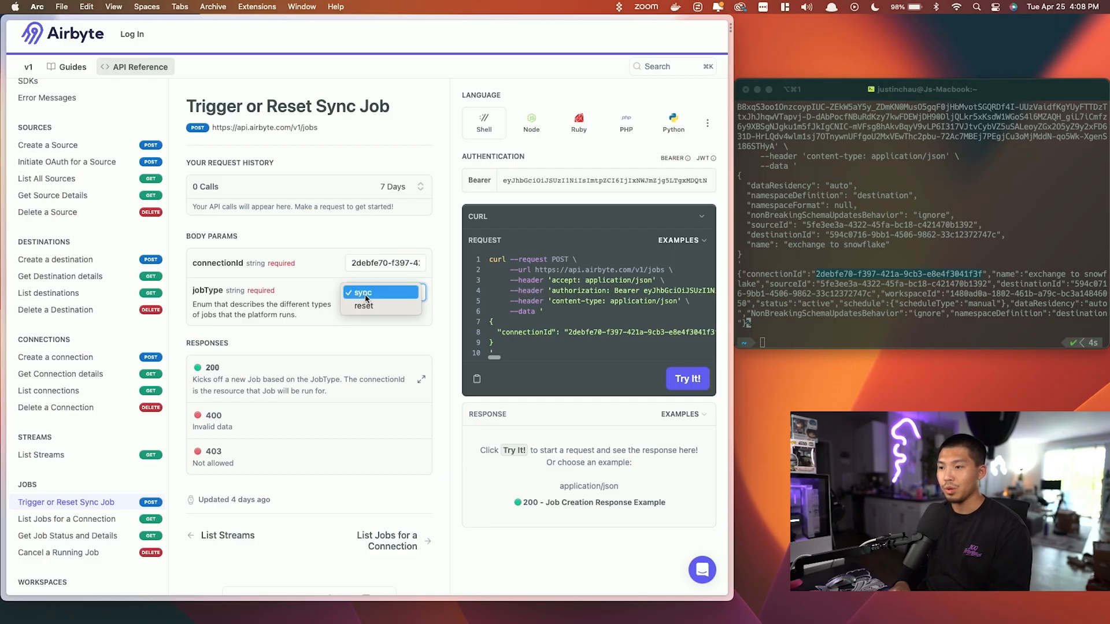
pyautogui.click(362, 293)
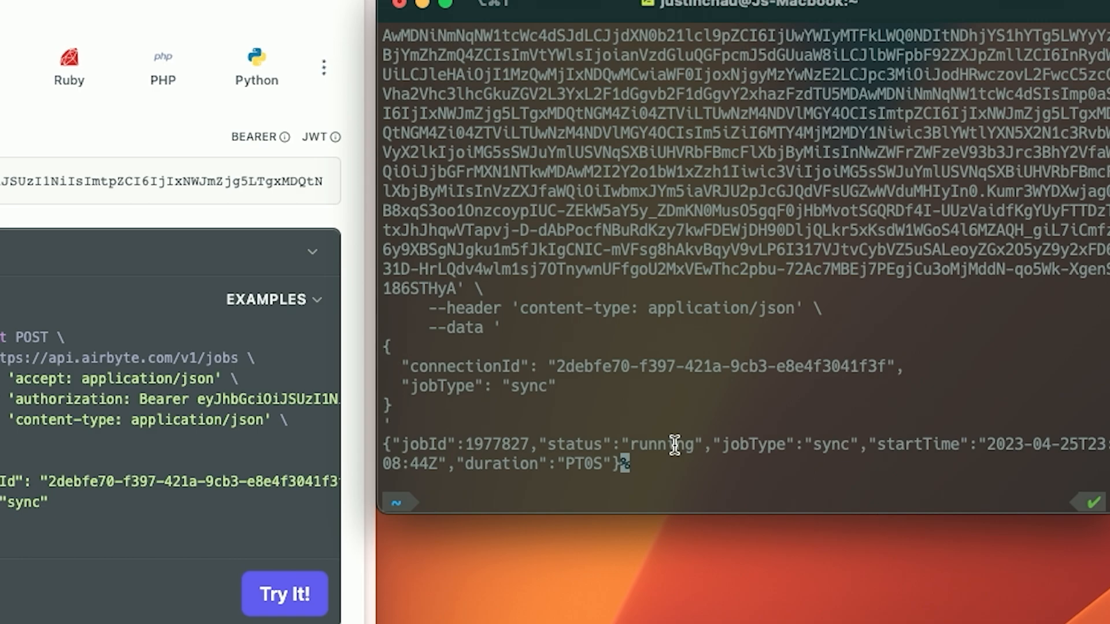
pyautogui.moveTo(467, 458)
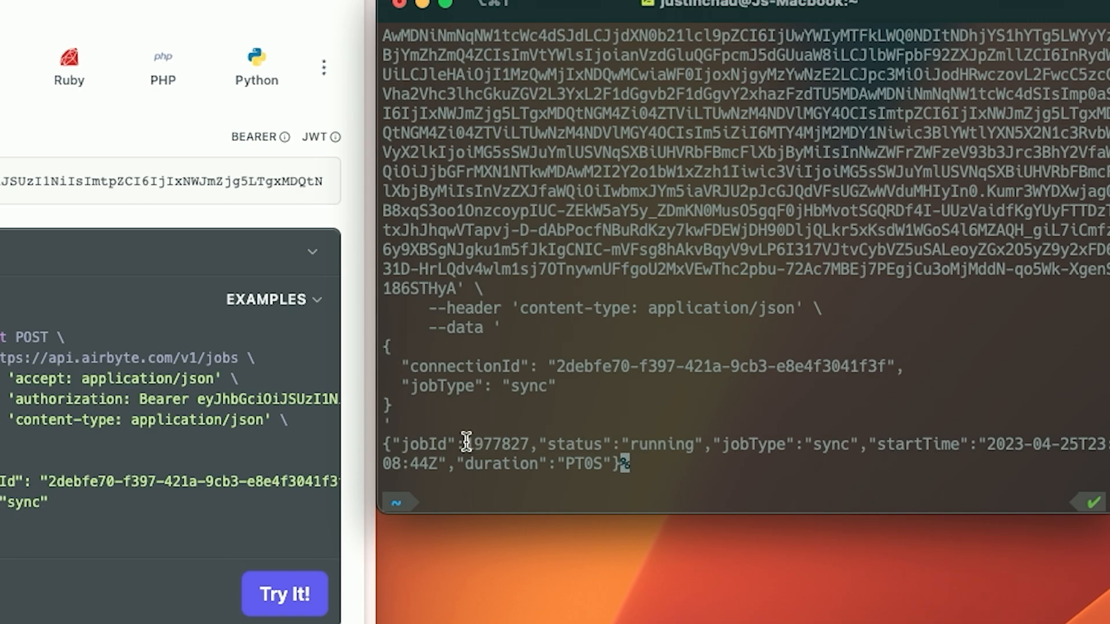
pyautogui.doubleClick(499, 444)
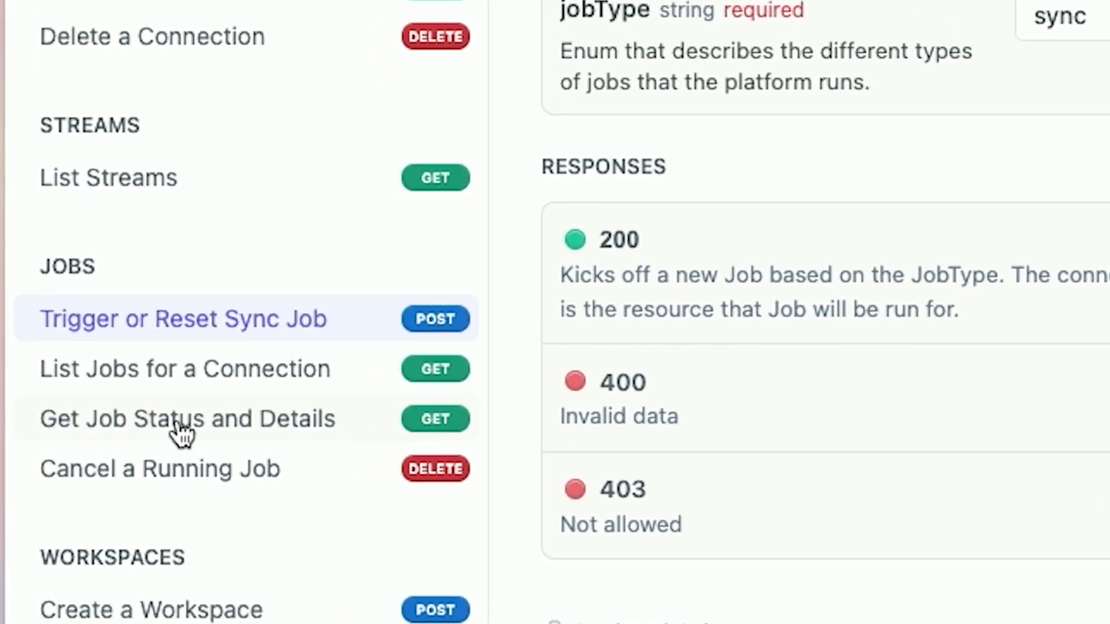
# - Check job 1977827's status, view the sync in Airbyte Connections and open the EXCHANGERATES database in Snowflake
pyautogui.click(186, 420)
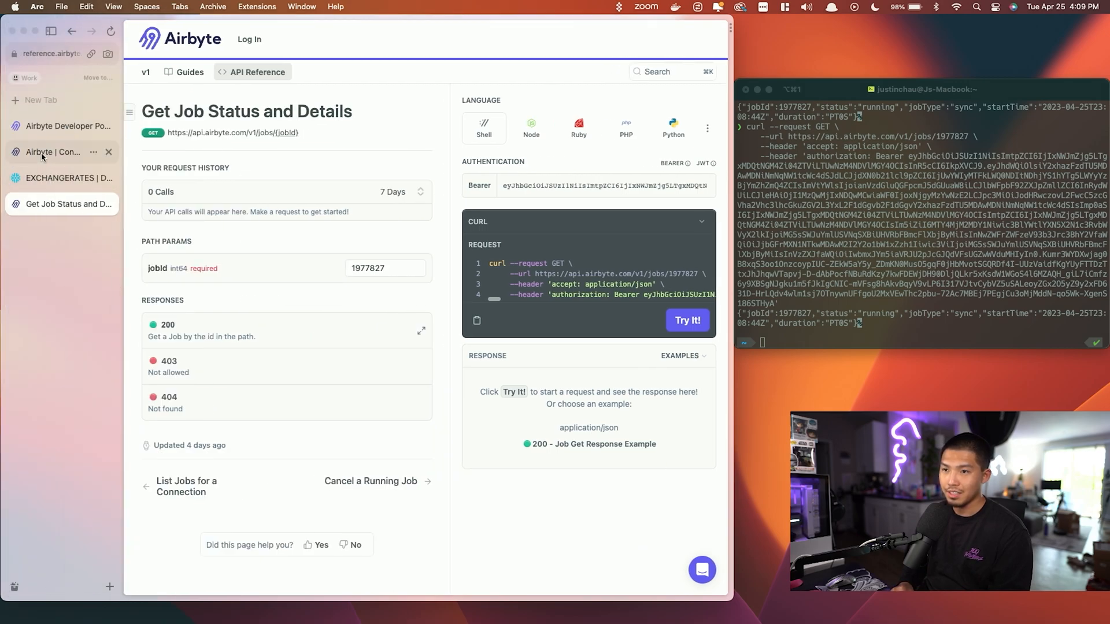
pyautogui.click(58, 152)
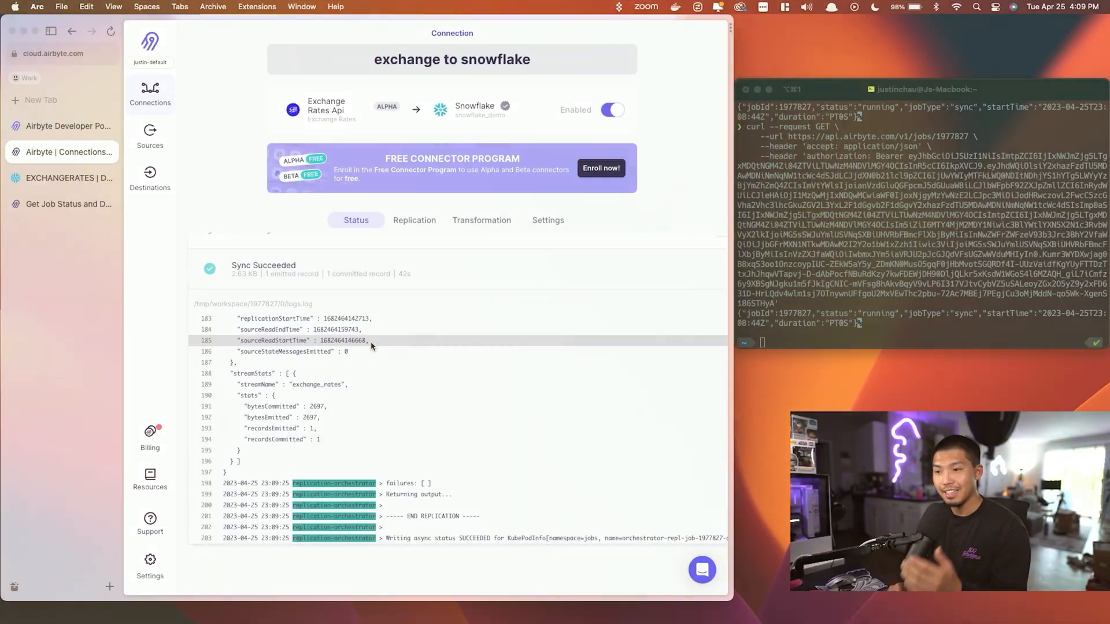
pyautogui.click(60, 178)
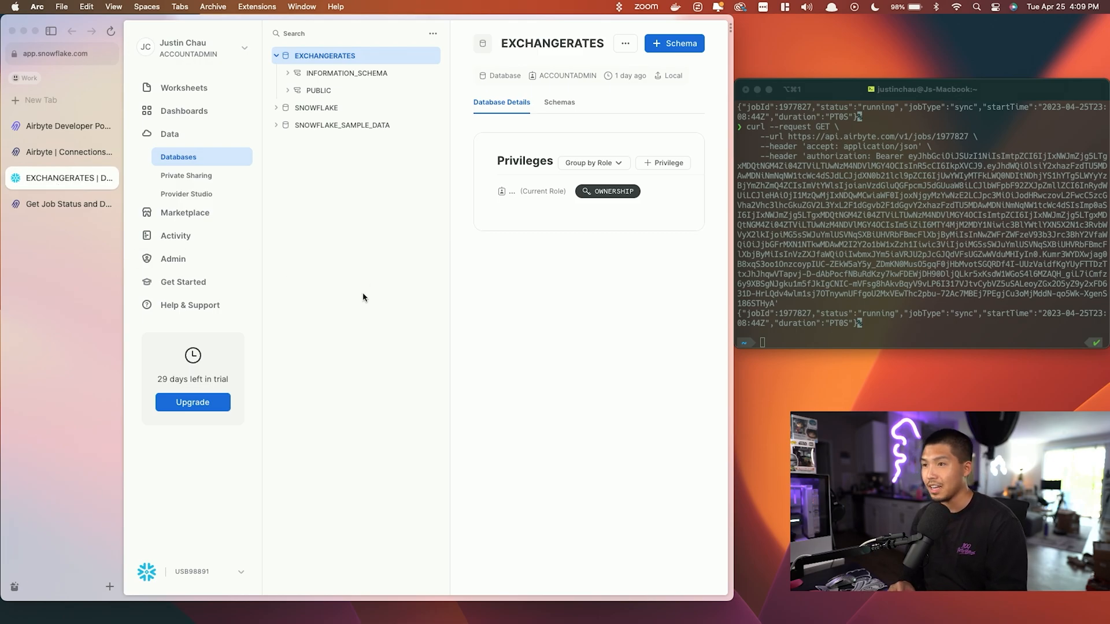
# - Expand the PUBLIC schema of EXCHANGERATES to show the _AIRBYTE_RAW_EXCHANGE_RATES table
pyautogui.click(286, 90)
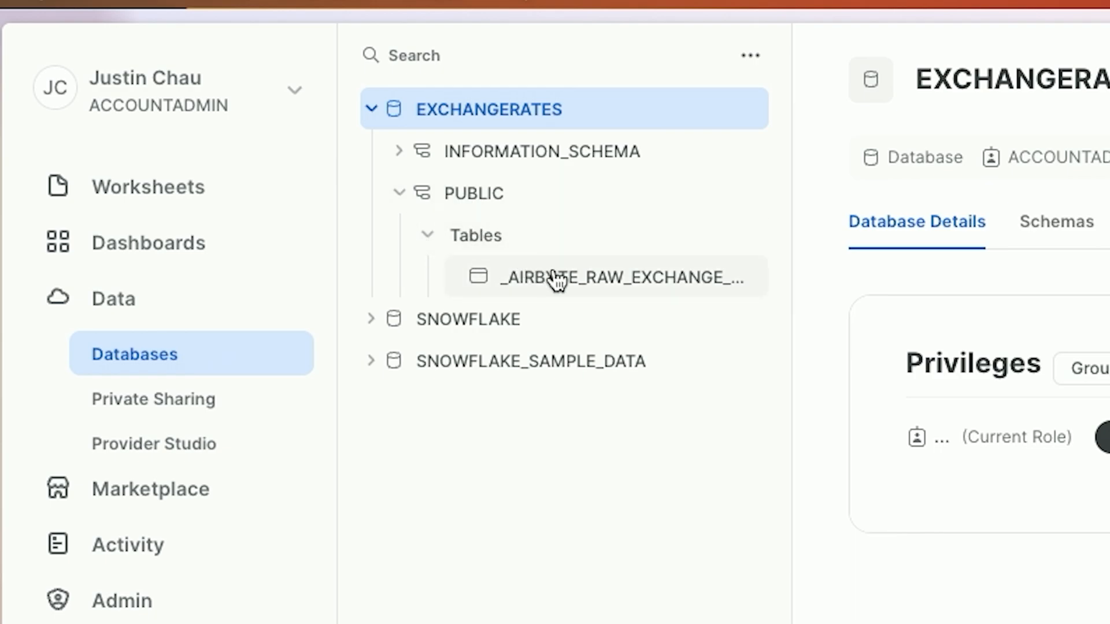
pyautogui.moveTo(569, 285)
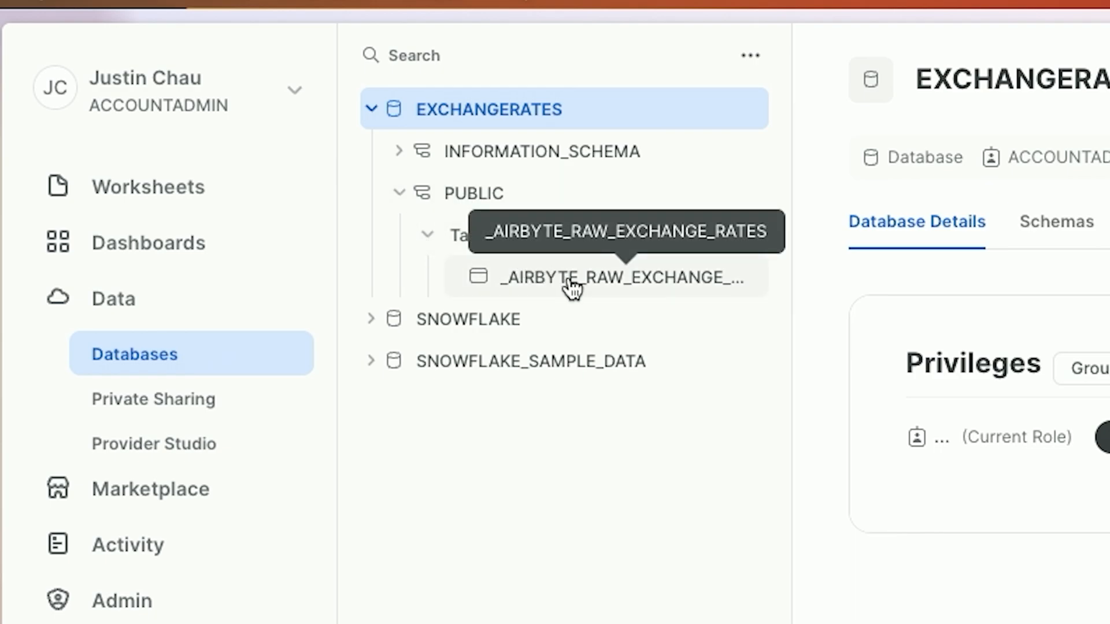